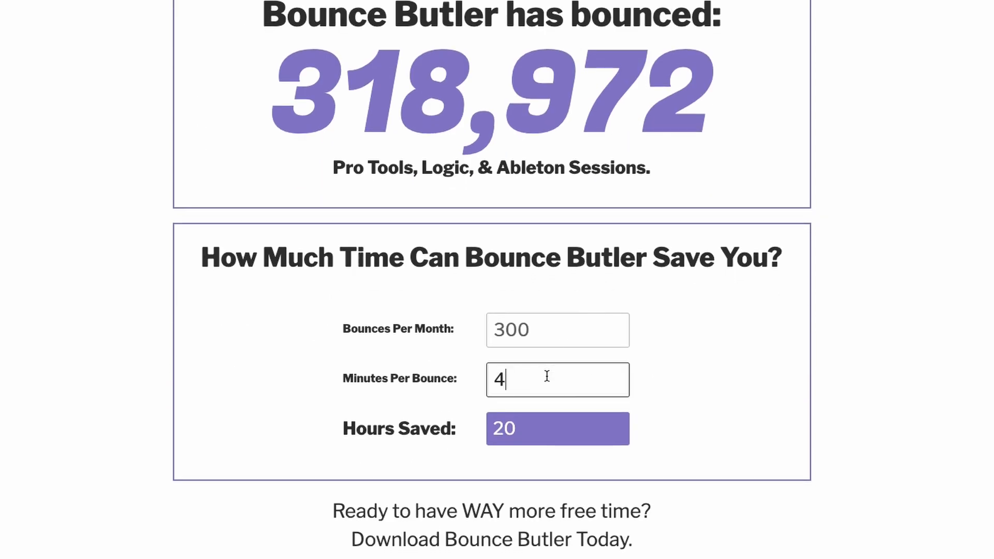
# Enter 2.5 minutes per bounce and 1200 bounces per month to show 50 hours saved
pyautogui.write('2.5')
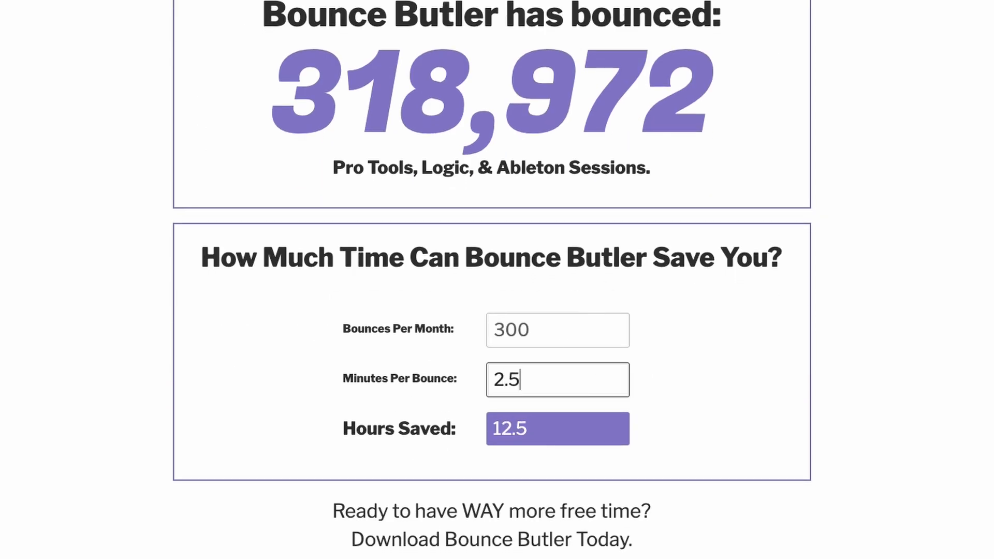
pyautogui.doubleClick(511, 330)
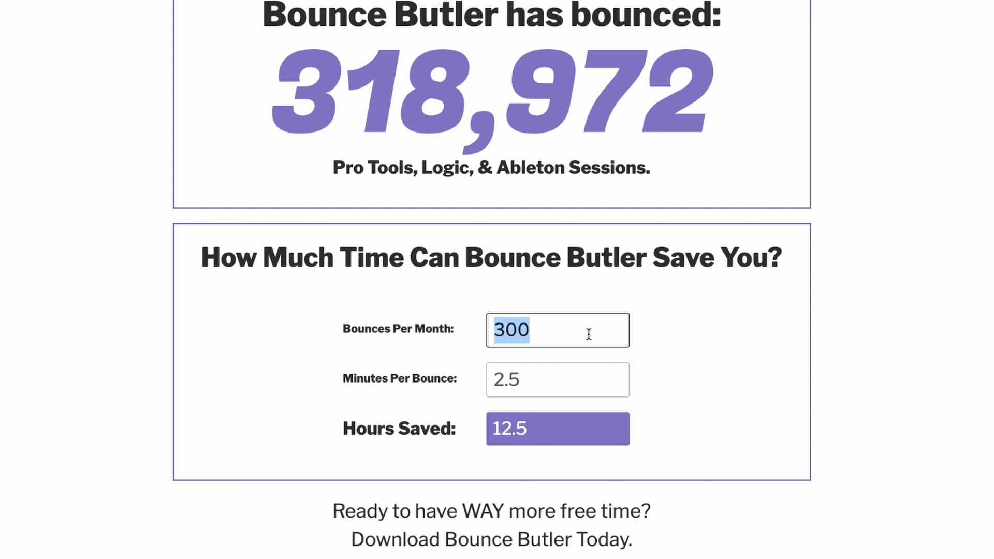
pyautogui.write('1200')
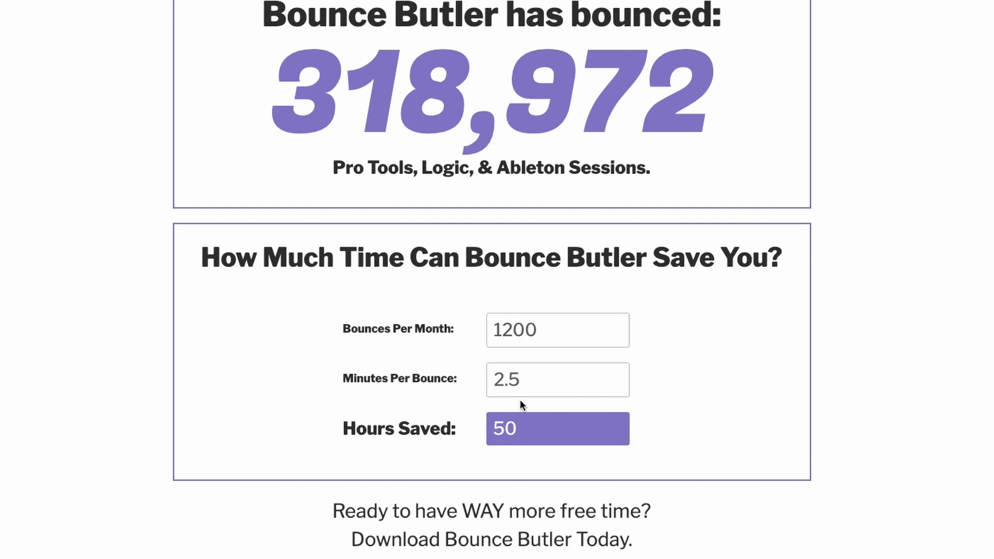
pyautogui.moveTo(660, 418)
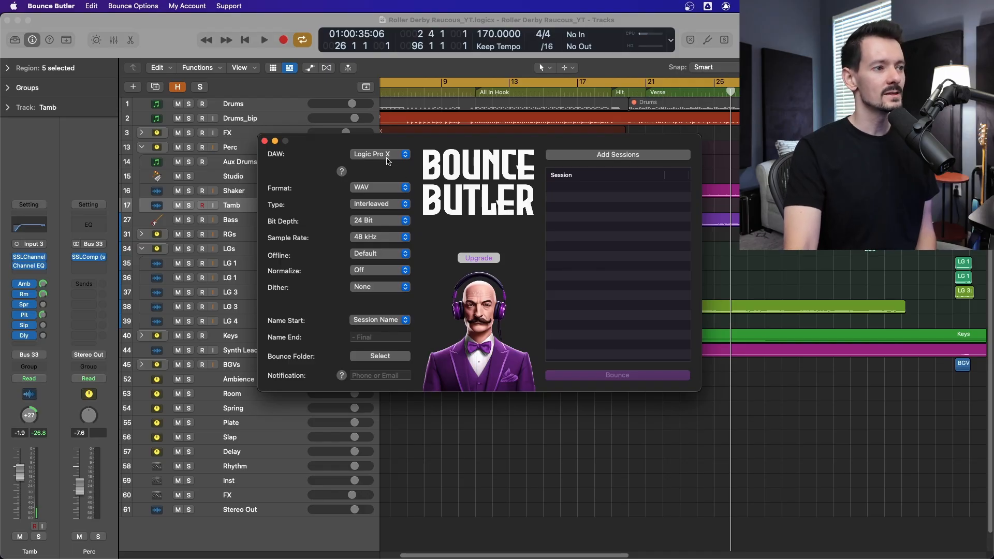
pyautogui.click(379, 154)
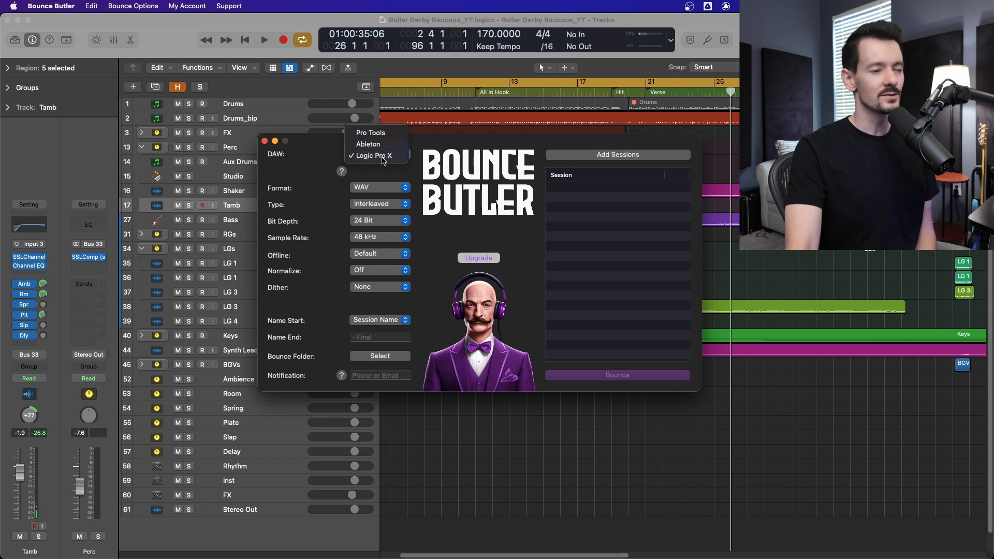
pyautogui.click(376, 155)
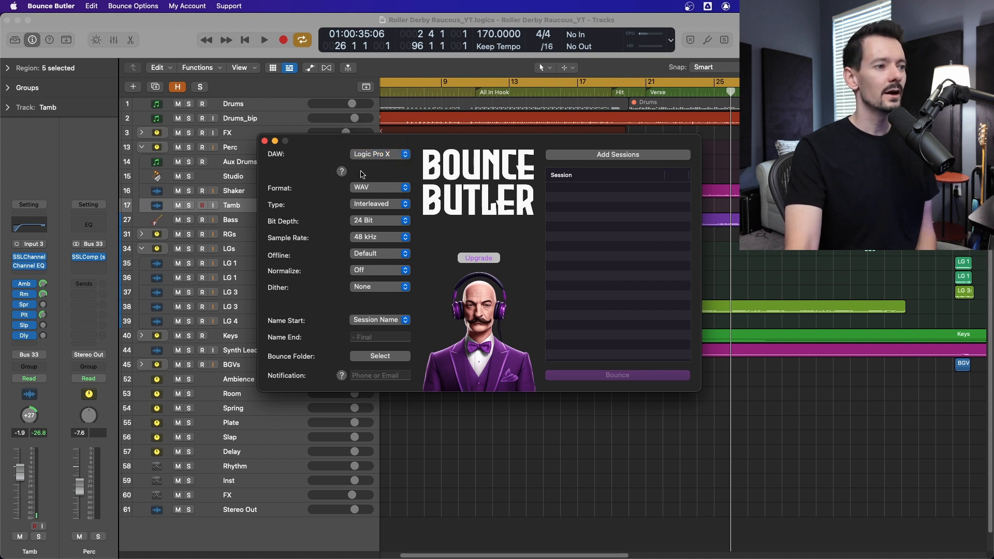
pyautogui.moveTo(461, 112)
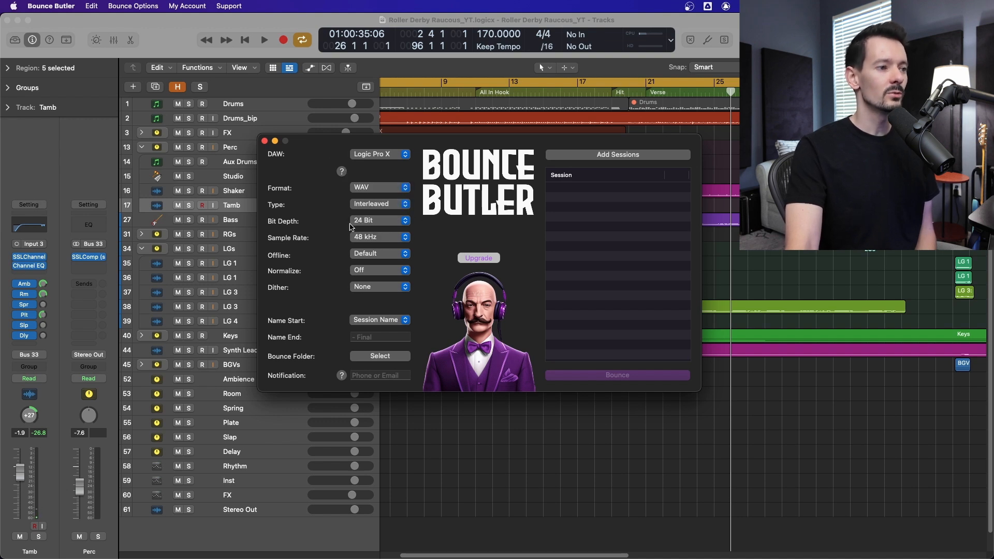
pyautogui.moveTo(394, 239)
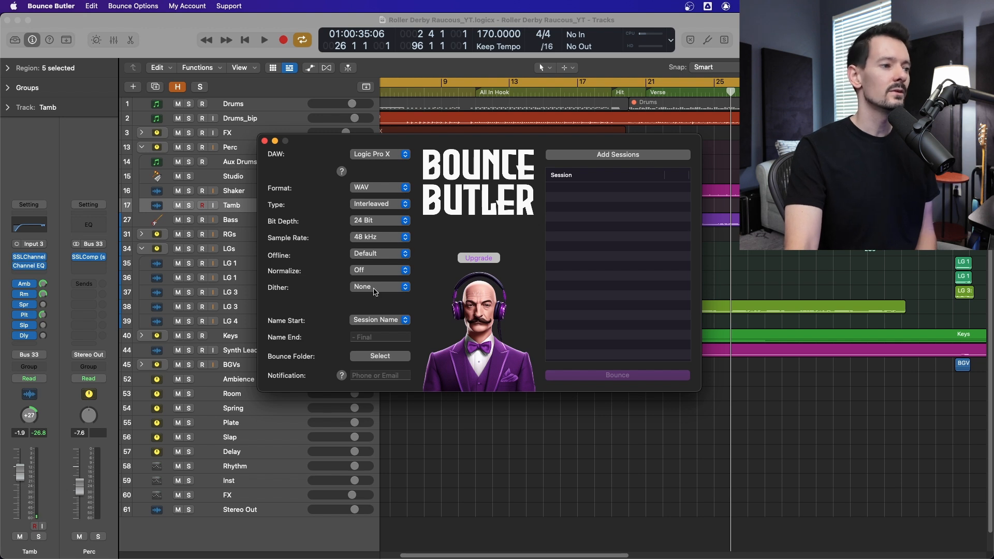
pyautogui.click(380, 253)
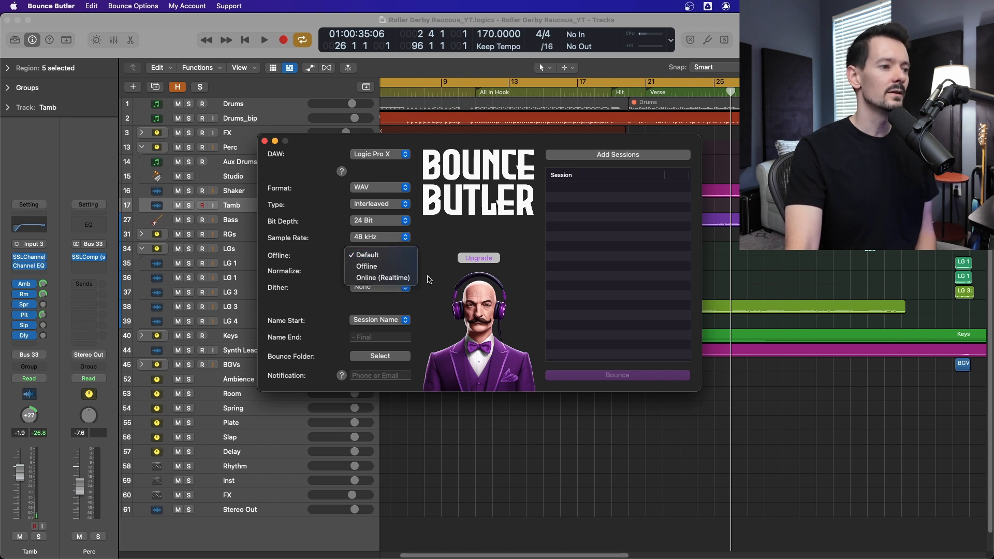
pyautogui.click(368, 255)
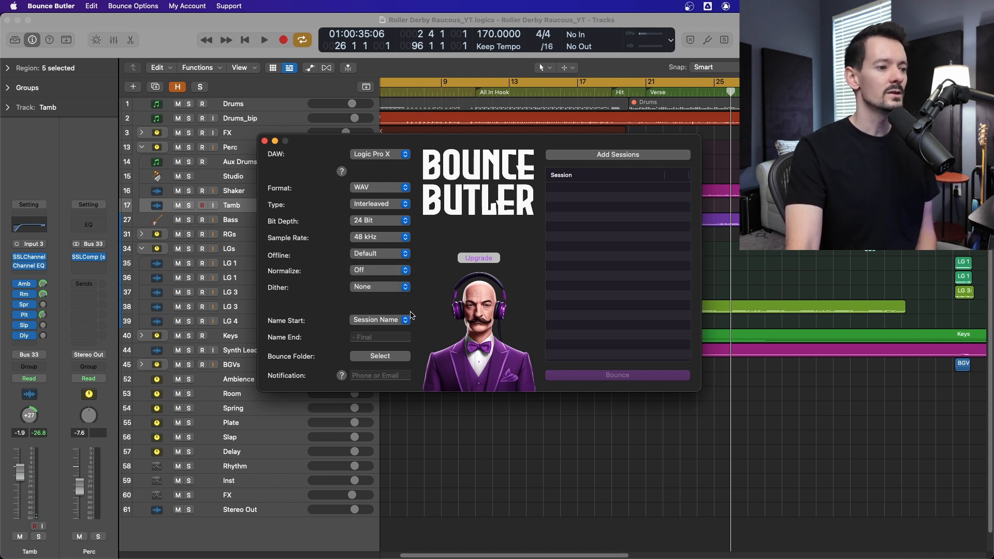
pyautogui.click(380, 319)
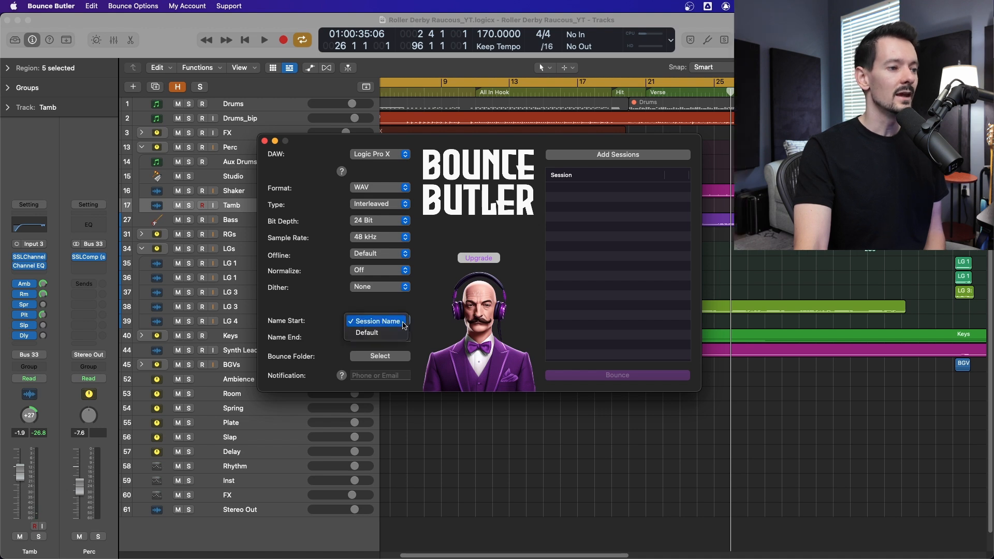
pyautogui.click(375, 321)
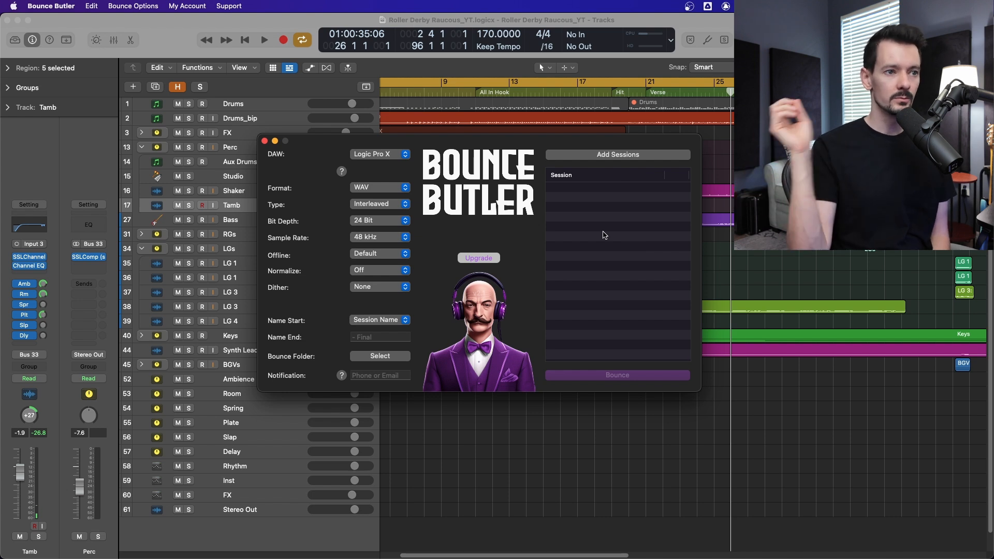
pyautogui.click(257, 140)
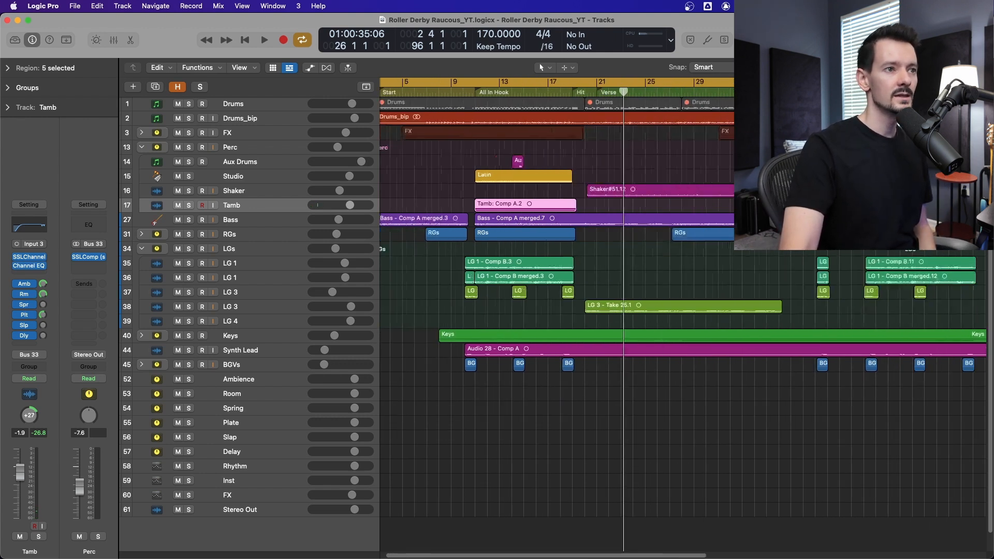
# Review the arrangement, then save a copy named Roller Derby Raucous_FULL
pyautogui.hscroll(3)
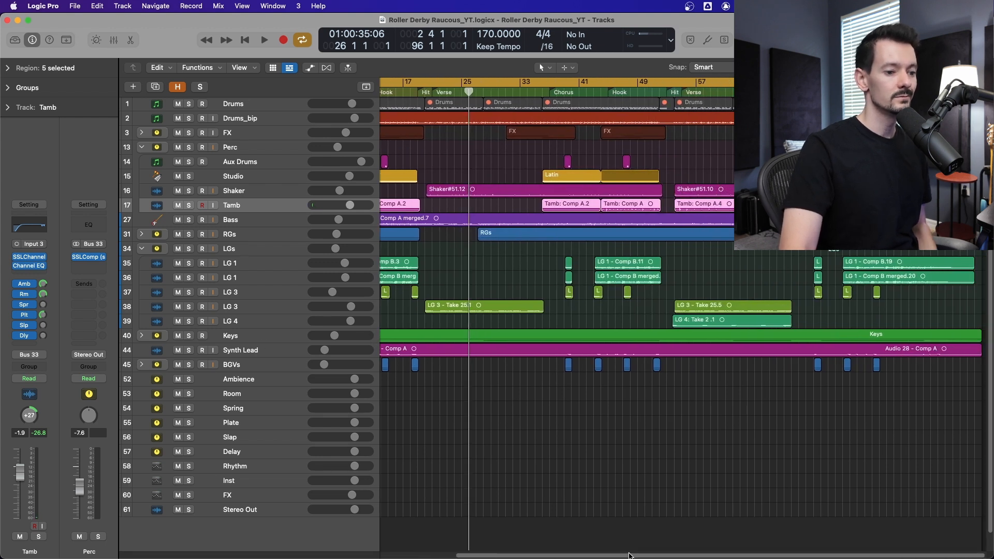
pyautogui.hscroll(-3)
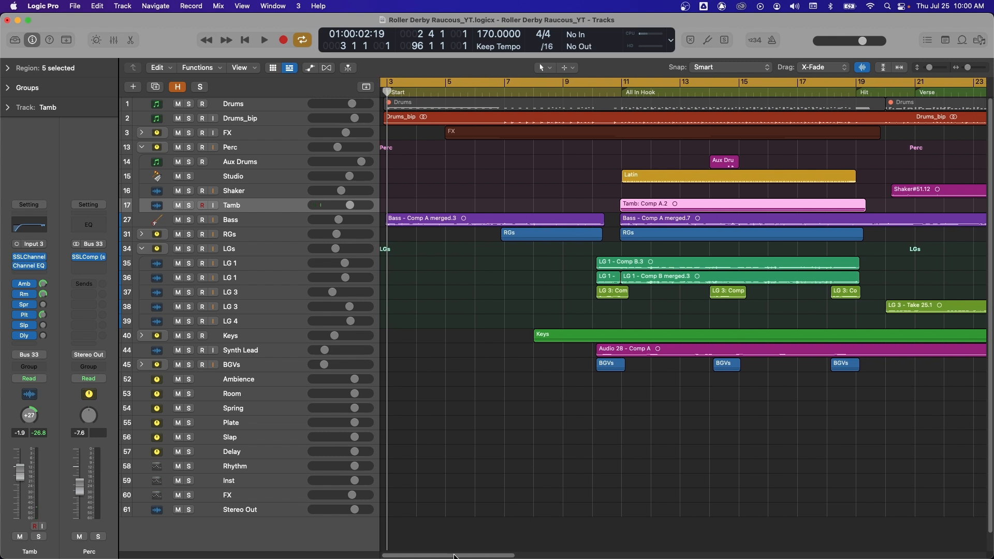
pyautogui.hscroll(3)
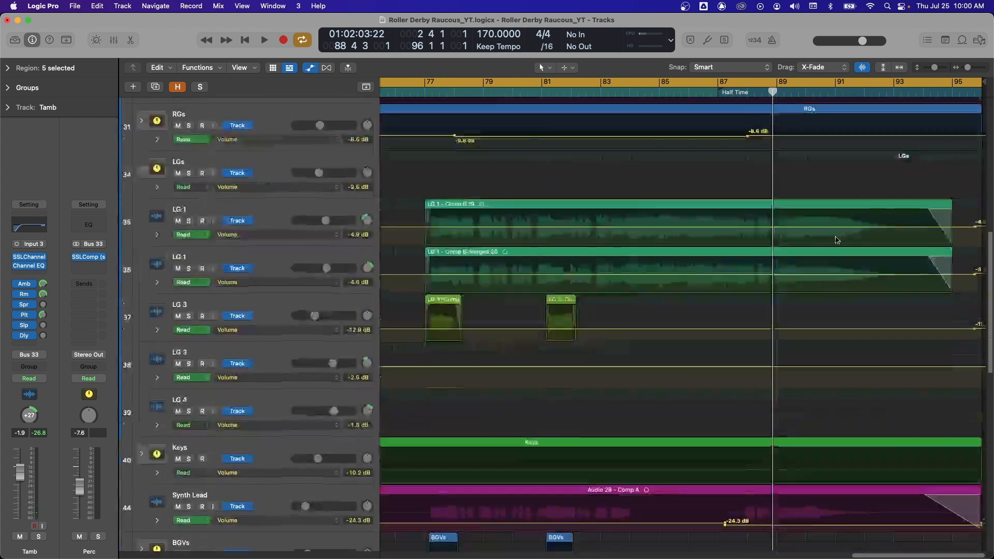
pyautogui.scroll(-3)
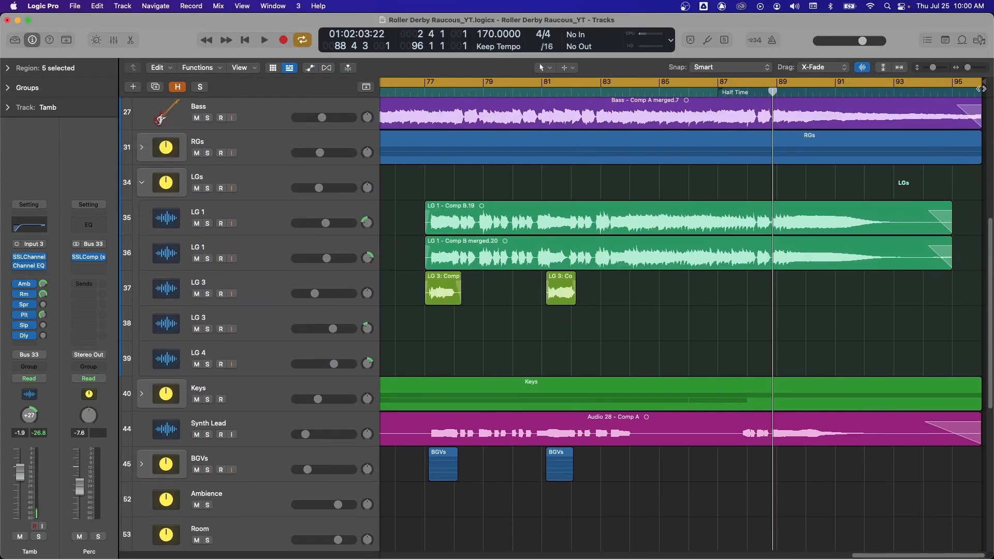
pyautogui.moveTo(953, 79)
pyautogui.write('Roller Derby Raucous_FULL.logicx')
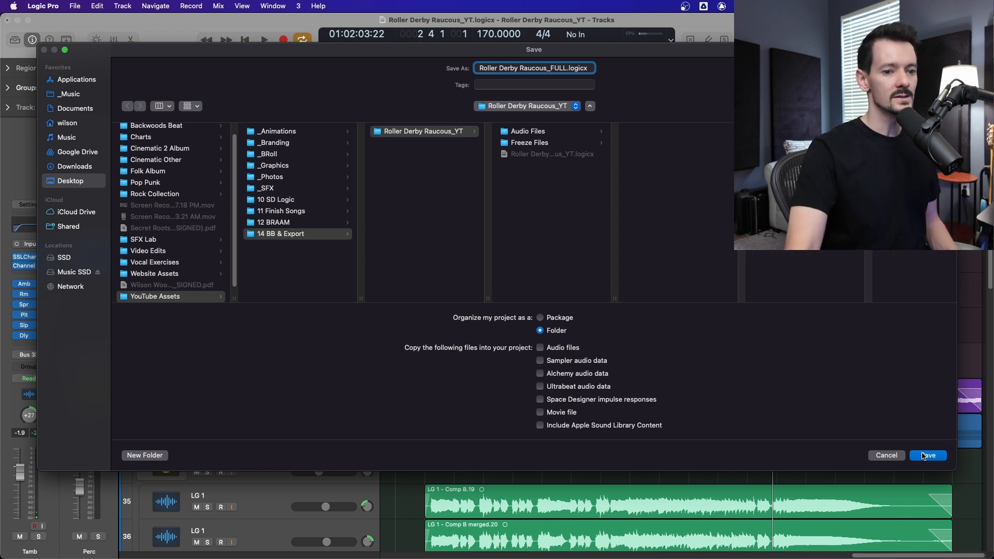
pyautogui.click(931, 455)
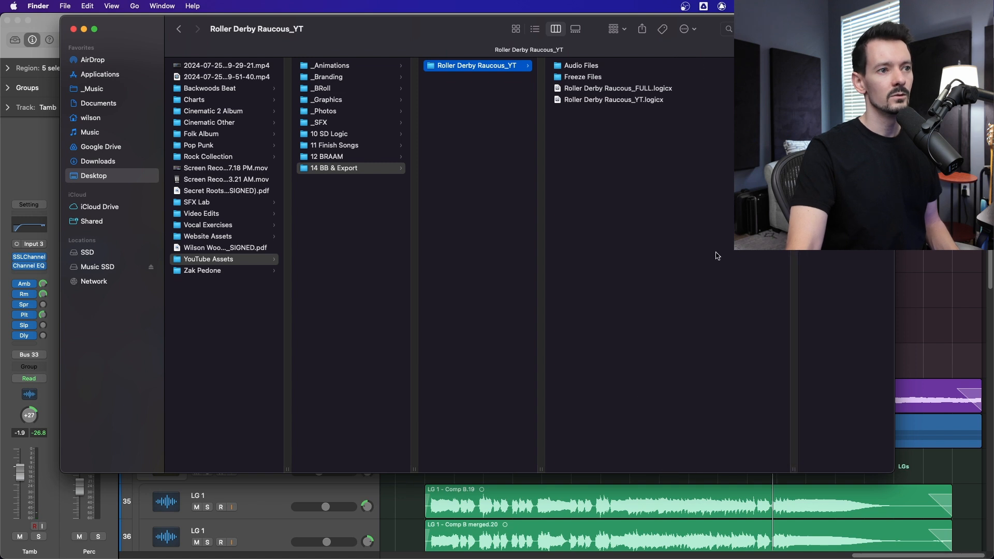
# Rename Roller Derby Raucous_YT.logicx in Finder to Roller Derby Raucous_OG
pyautogui.click(613, 99)
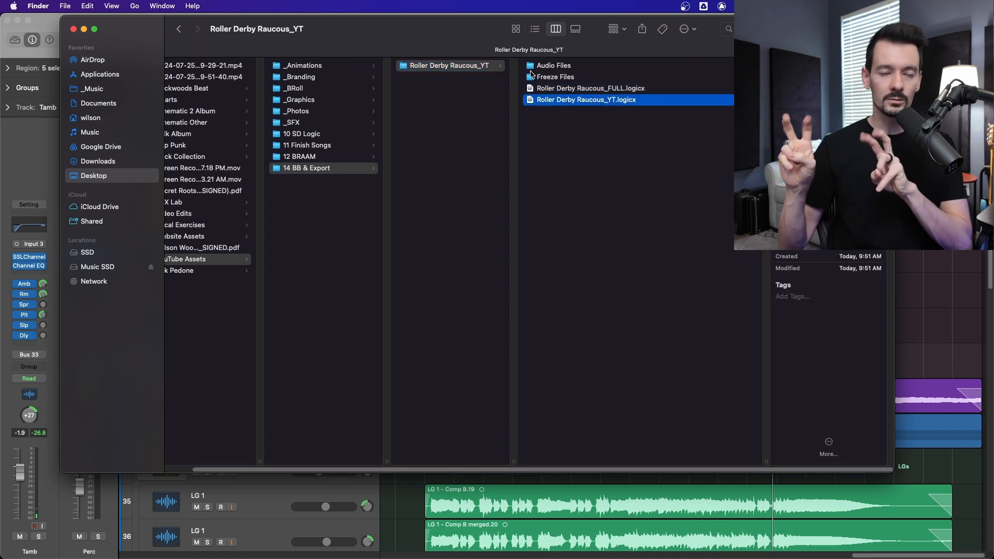
pyautogui.rightClick(586, 99)
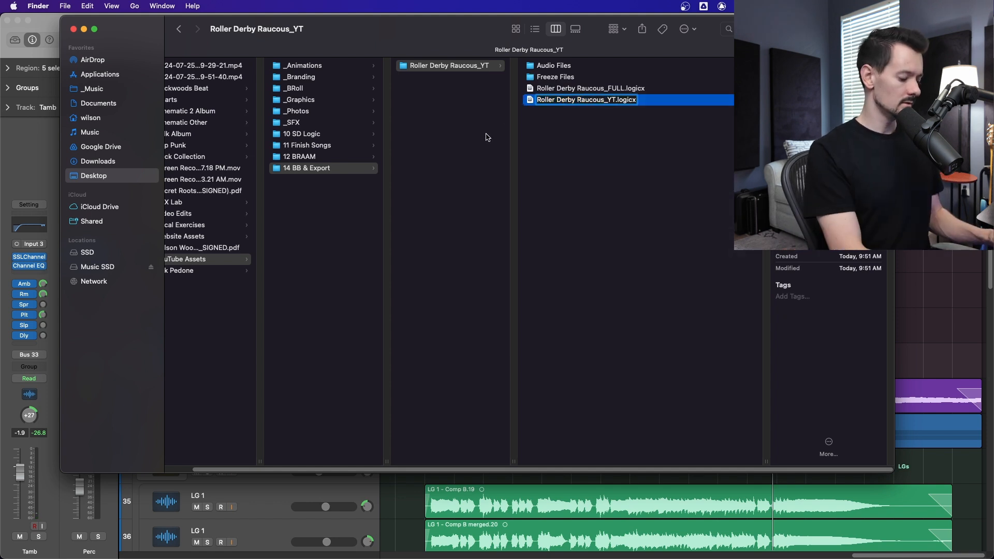
pyautogui.write('Roller Derby Raucous_OG')
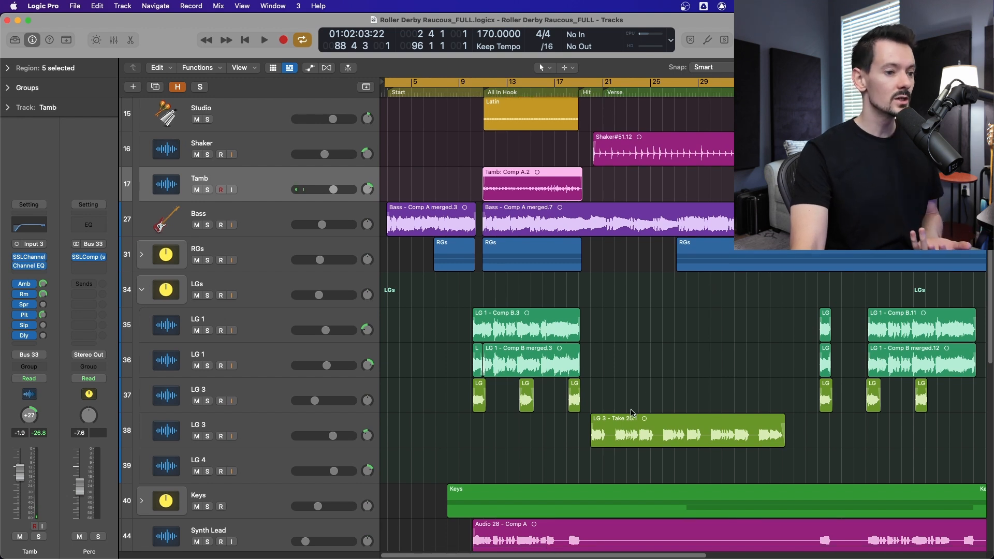
# With the LG guitar tracks muted, save the session as Roller Derby Raucous_NARR
pyautogui.scroll(-3)
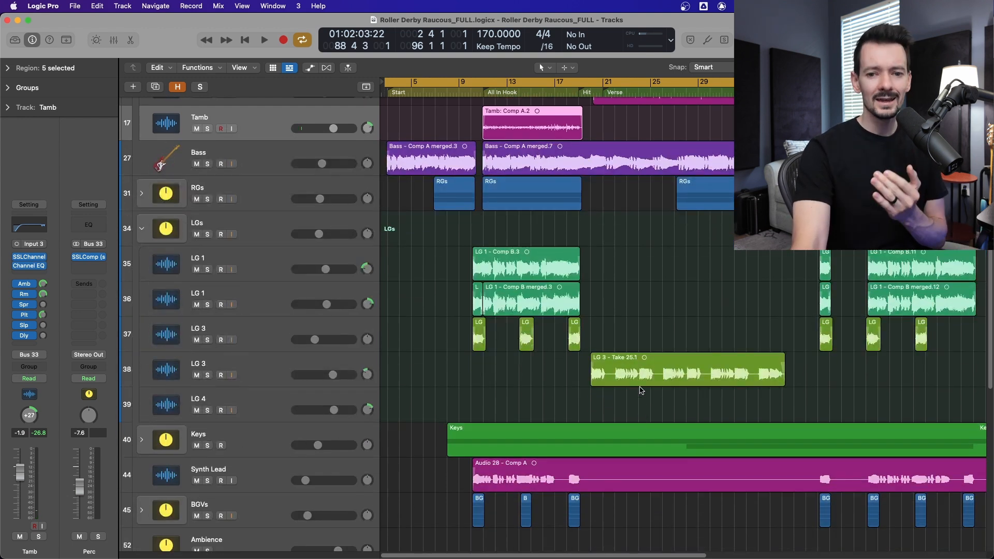
pyautogui.moveTo(622, 394)
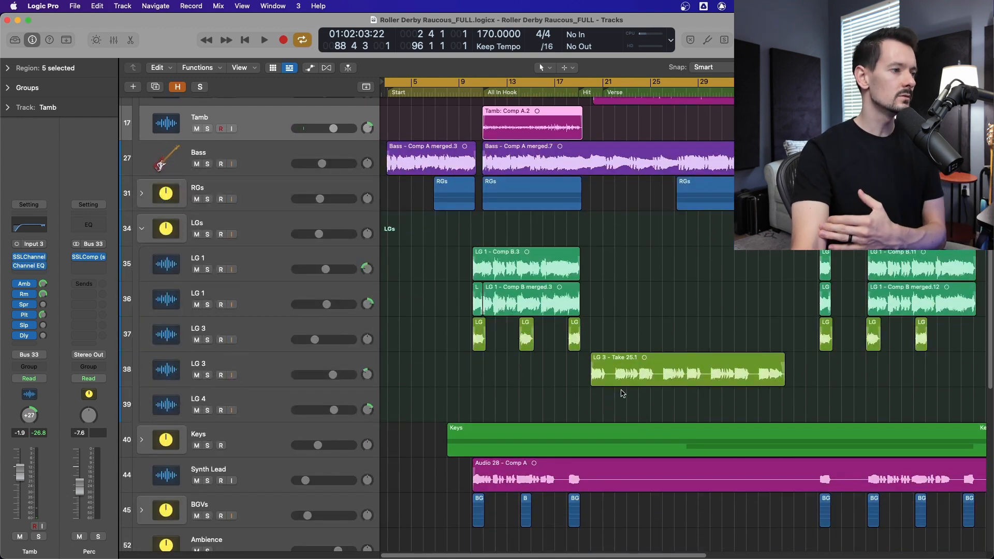
pyautogui.moveTo(550, 355)
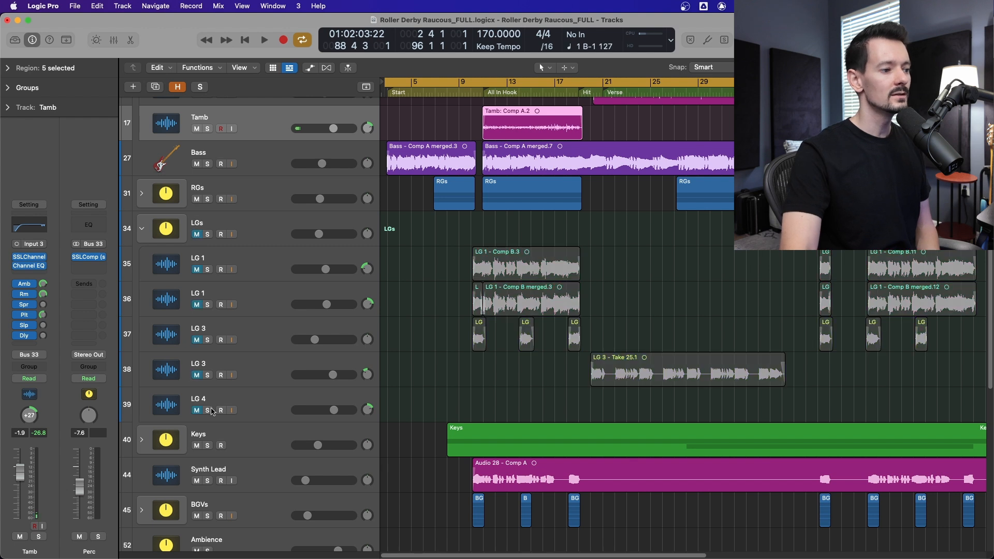
pyautogui.scroll(-3)
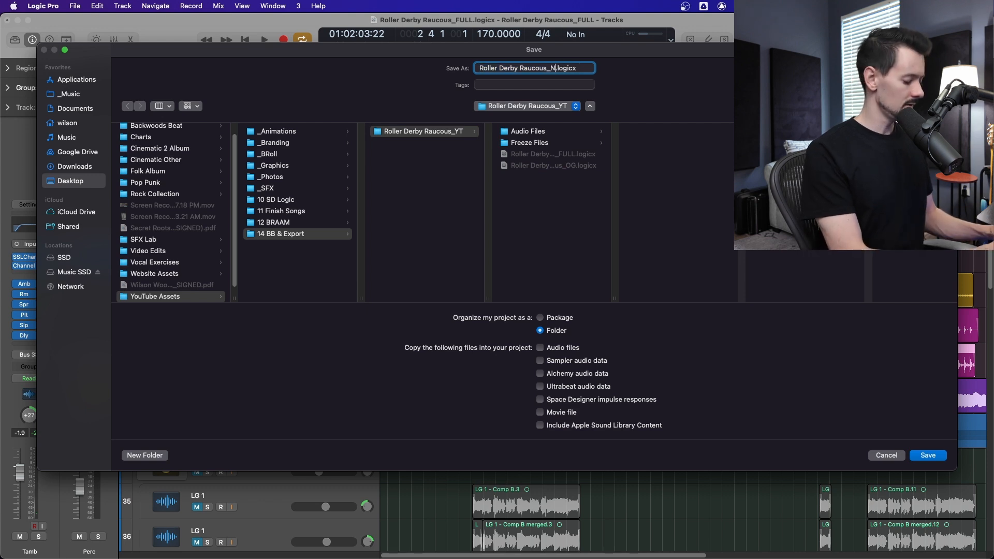
pyautogui.write('ARR')
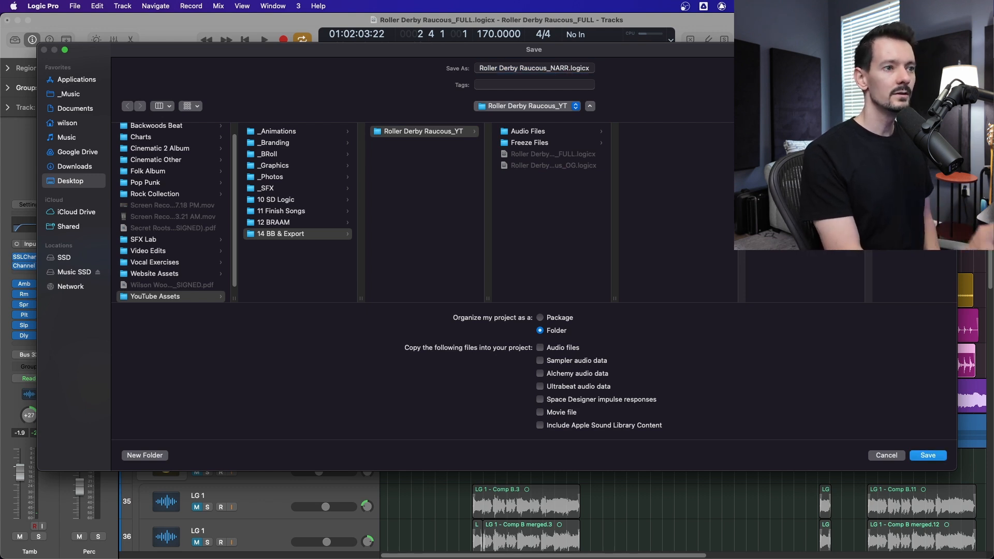
pyautogui.click(928, 455)
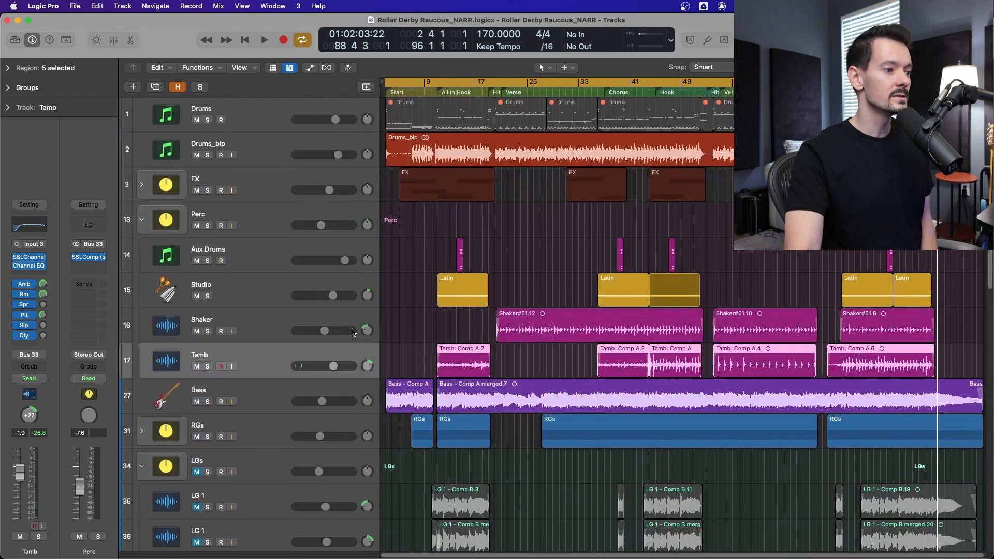
pyautogui.scroll(-3)
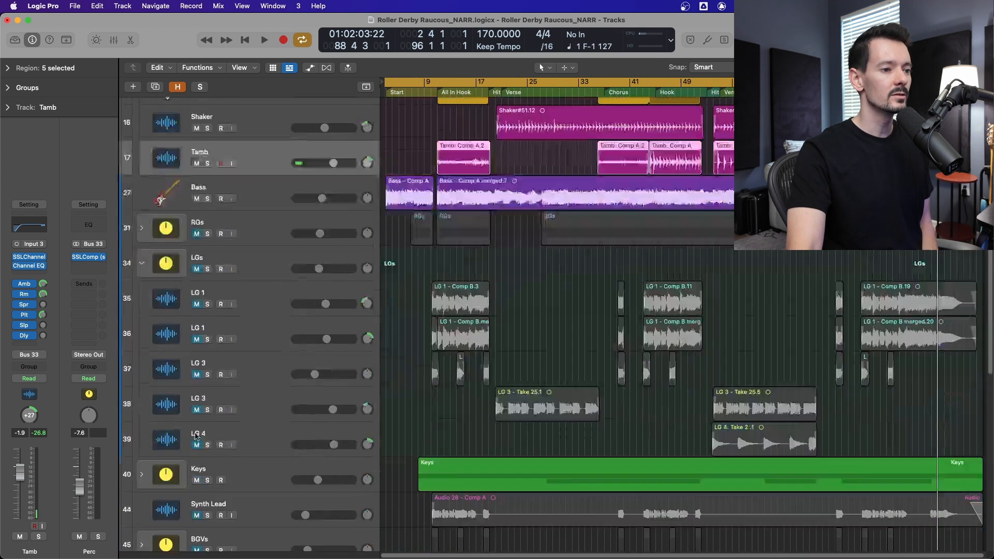
pyautogui.scroll(-3)
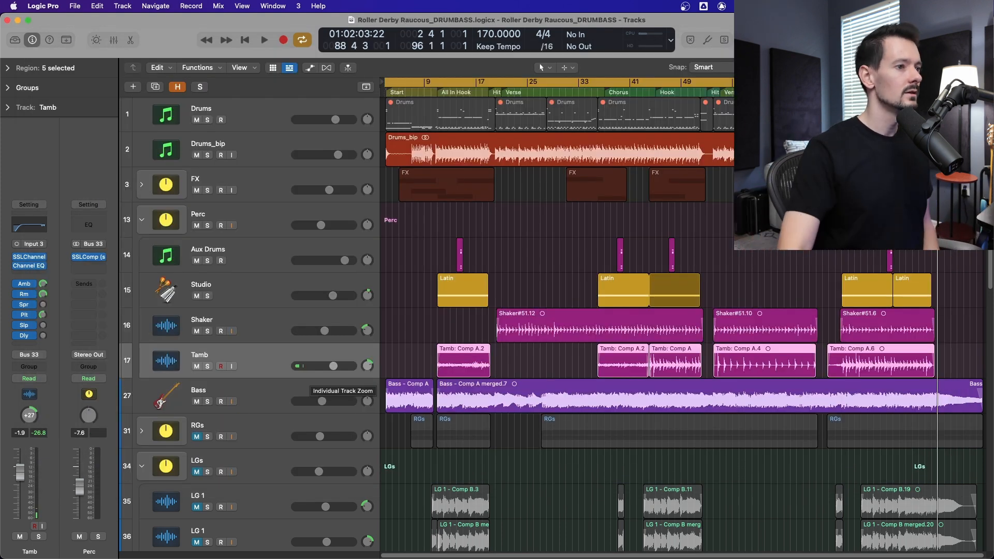
pyautogui.scroll(-3)
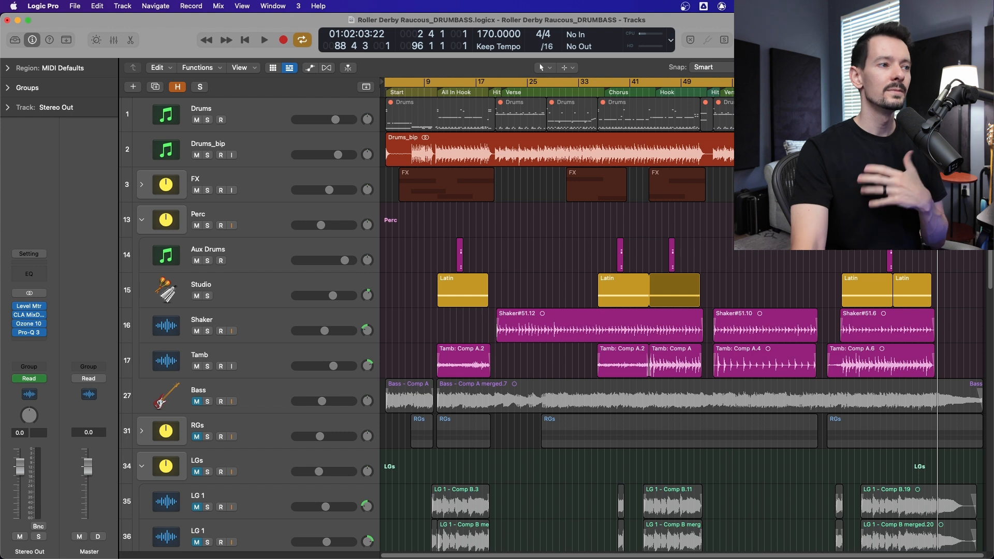
pyautogui.moveTo(267, 145)
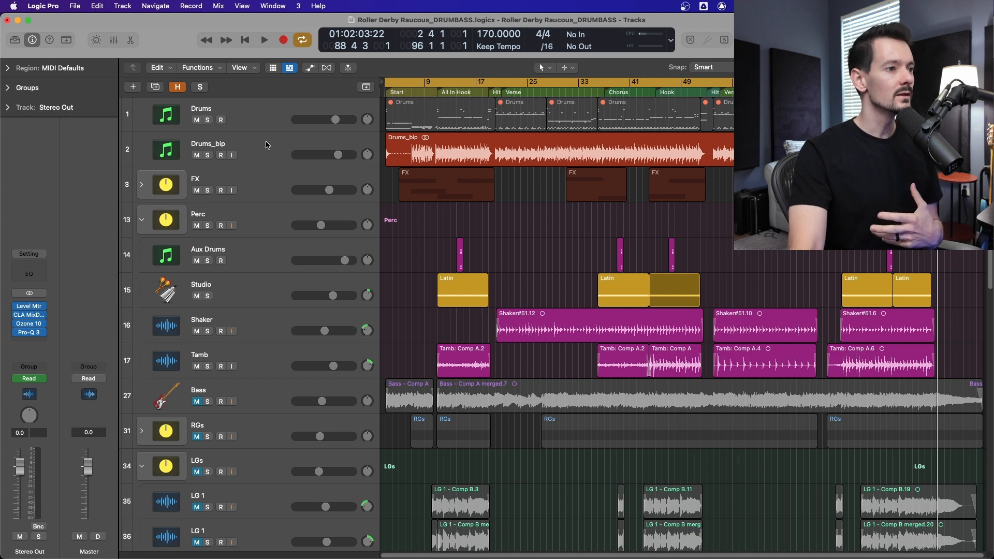
pyautogui.moveTo(208, 156)
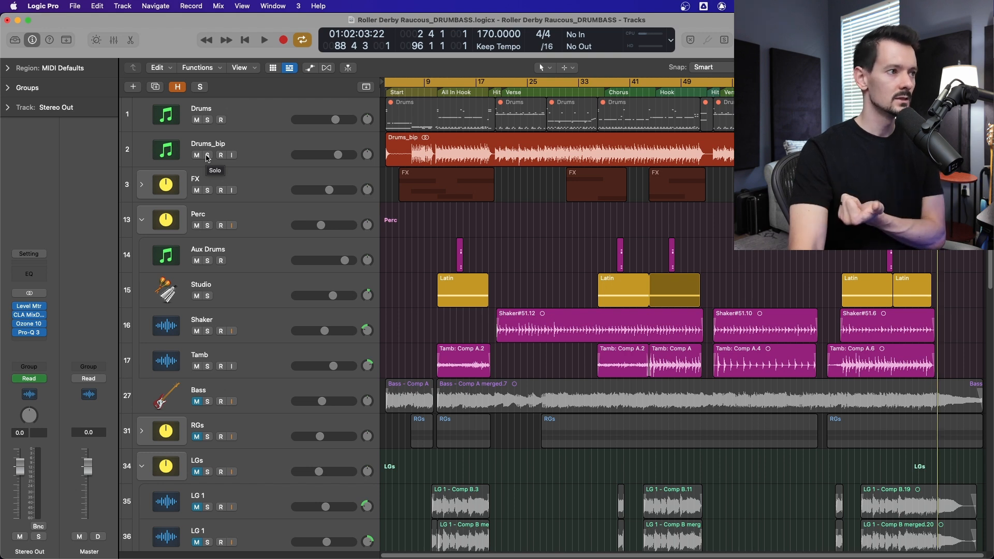
# Solo Drums_bip, save as STEM_DRUMS, then save again as Roller Derby Raucous_STEM_FX
pyautogui.click(207, 154)
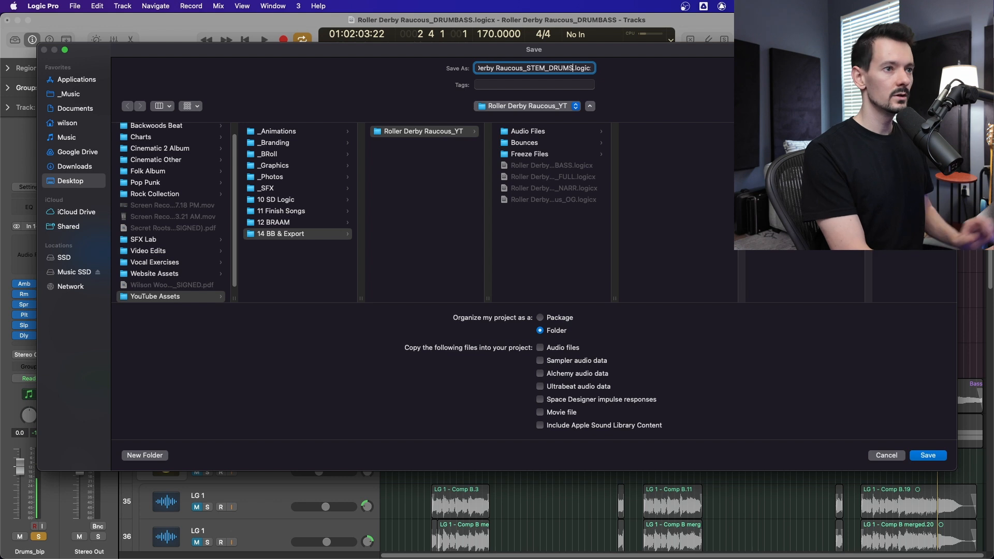
pyautogui.click(928, 455)
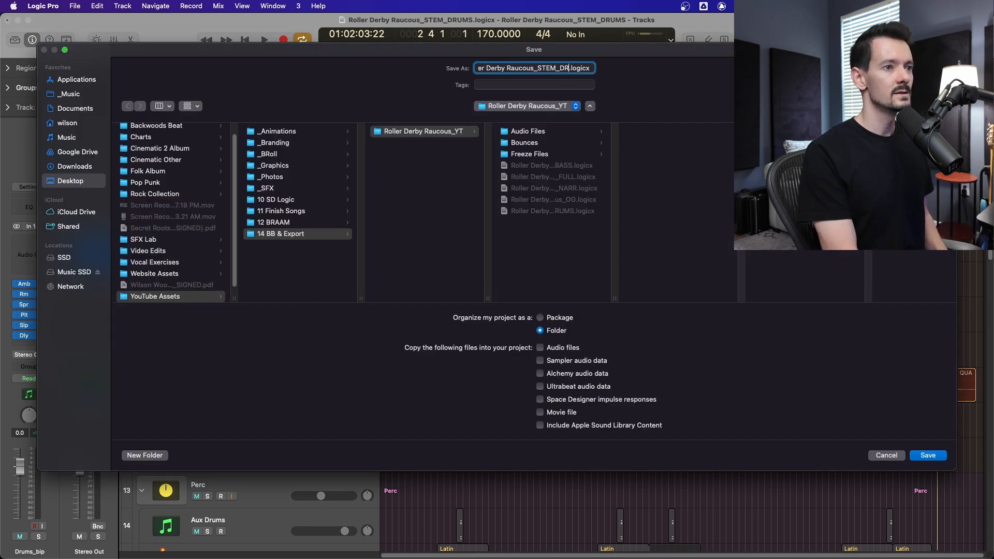
pyautogui.write('Roller Derby Raucous_STEM_FX')
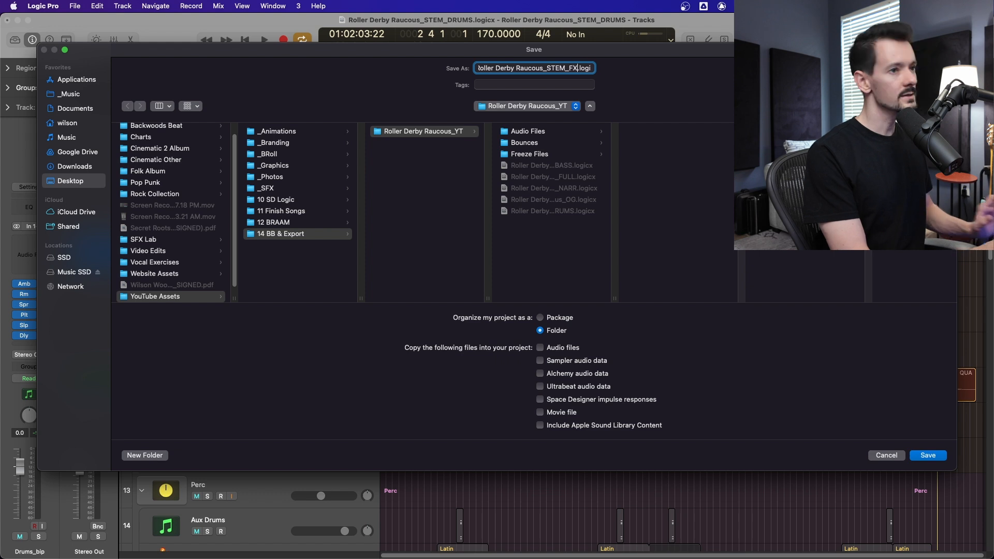
pyautogui.click(928, 456)
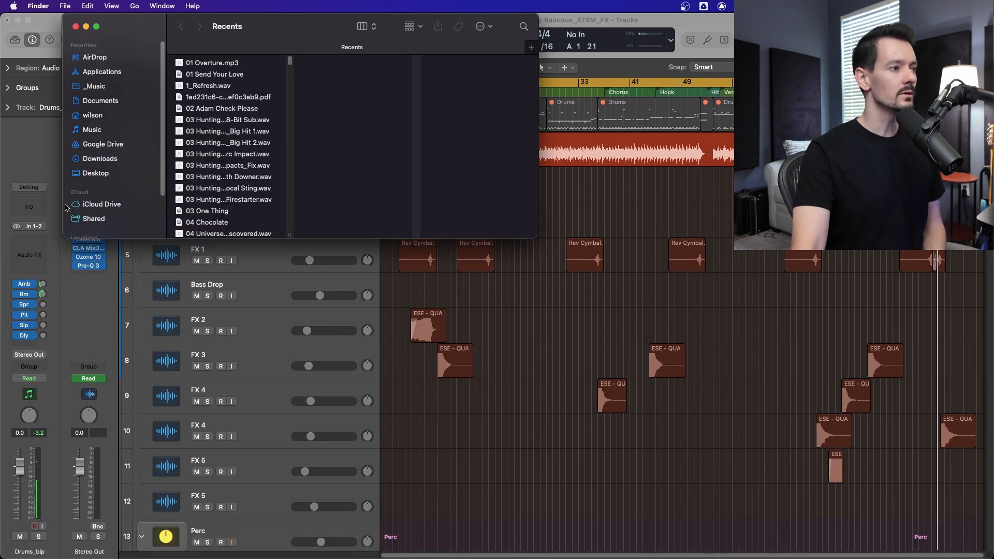
# Browse from Desktop to the 10 Roller Derby Raucous folder to check the STEM_DRUMS and STEM_FX files
pyautogui.click(97, 173)
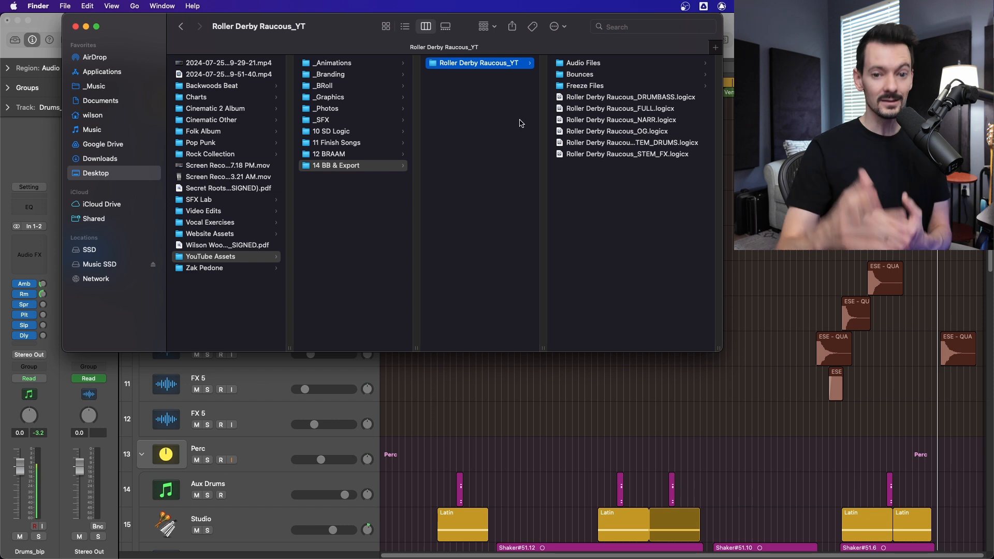
pyautogui.moveTo(540, 294)
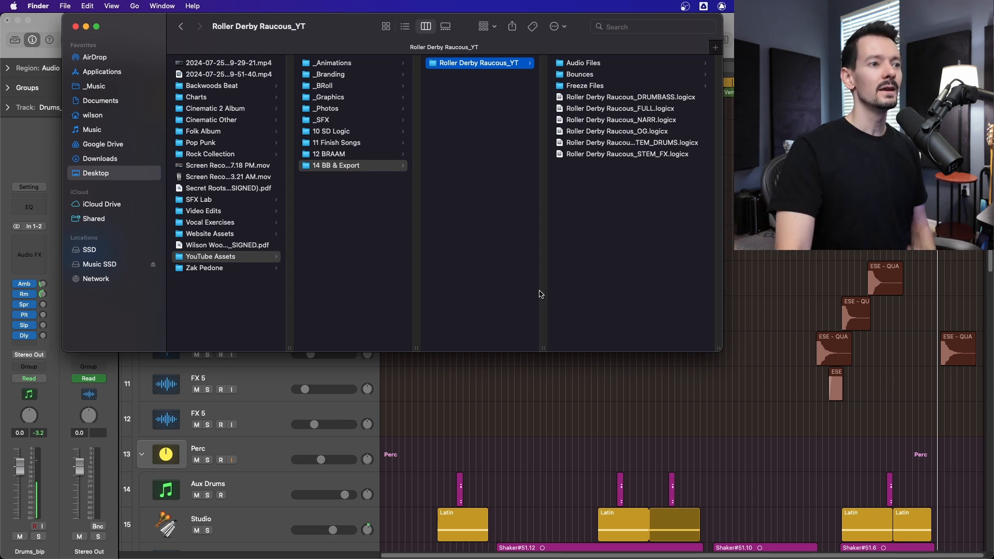
pyautogui.moveTo(118, 182)
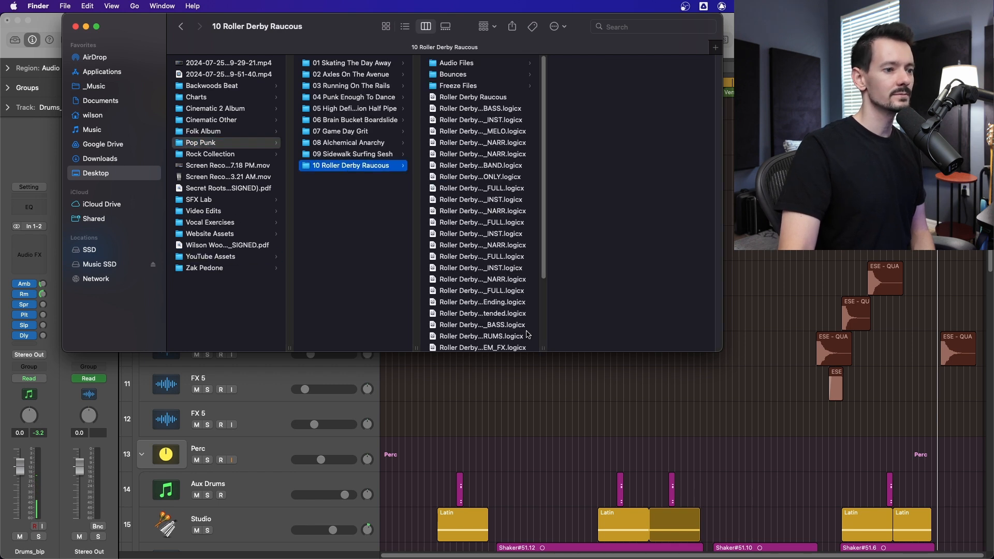
pyautogui.scroll(-3)
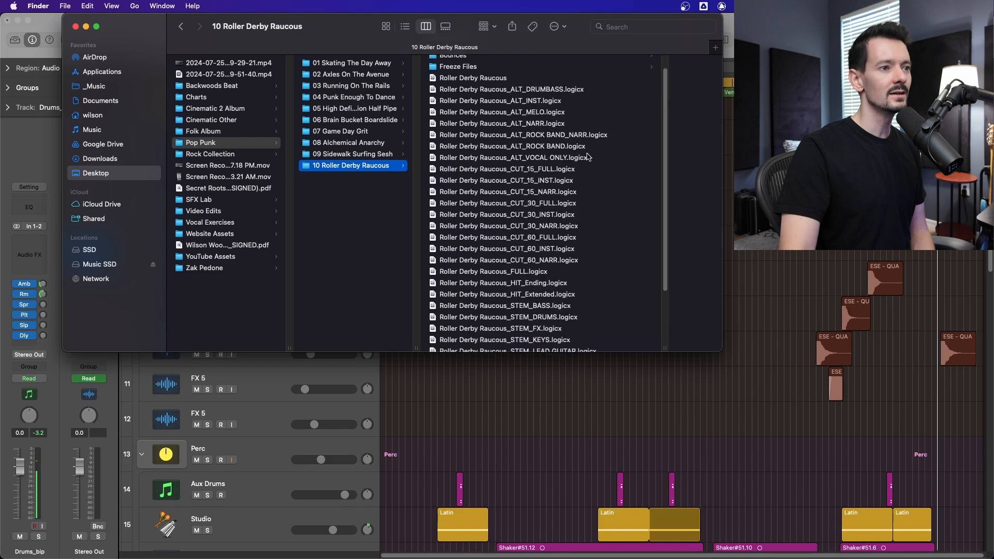
pyautogui.scroll(-3)
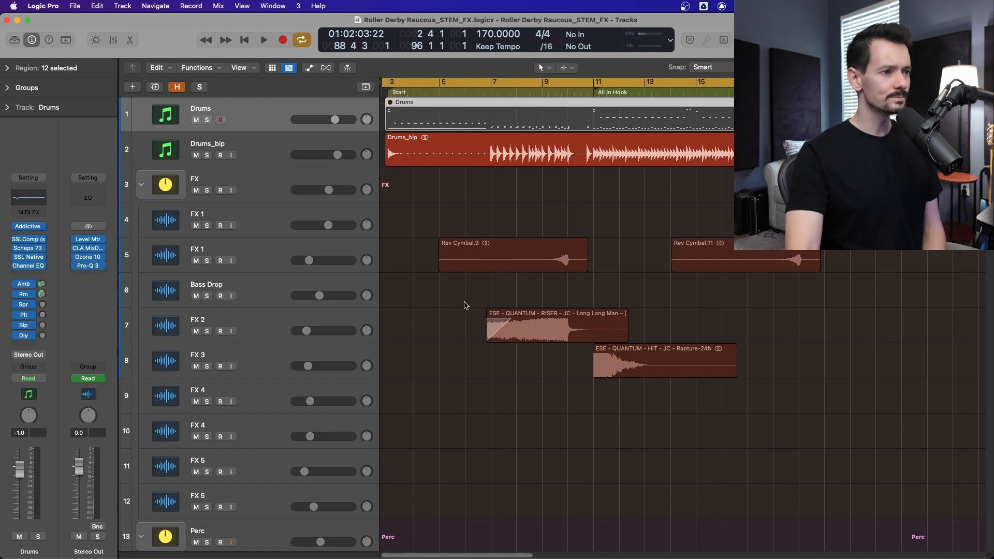
pyautogui.scroll(-3)
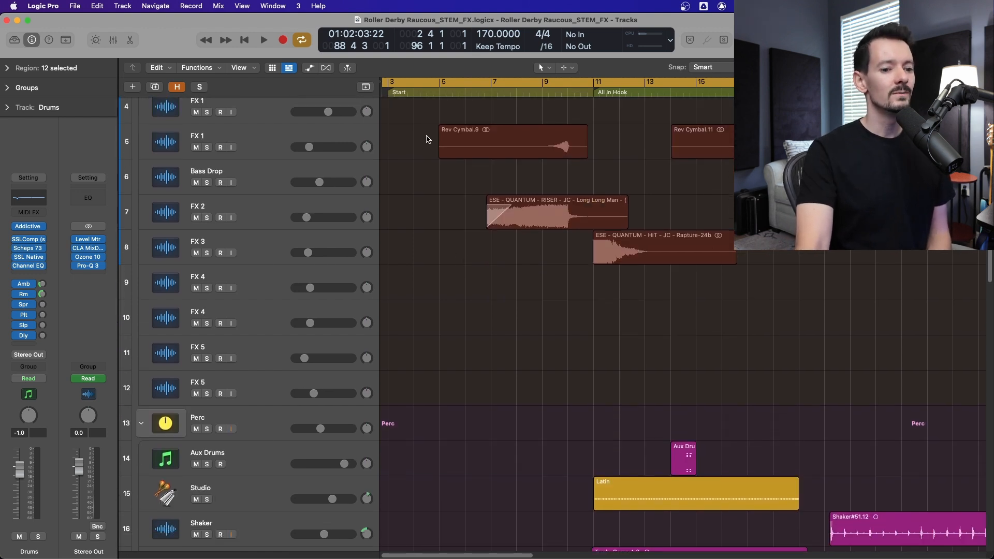
pyautogui.scroll(-3)
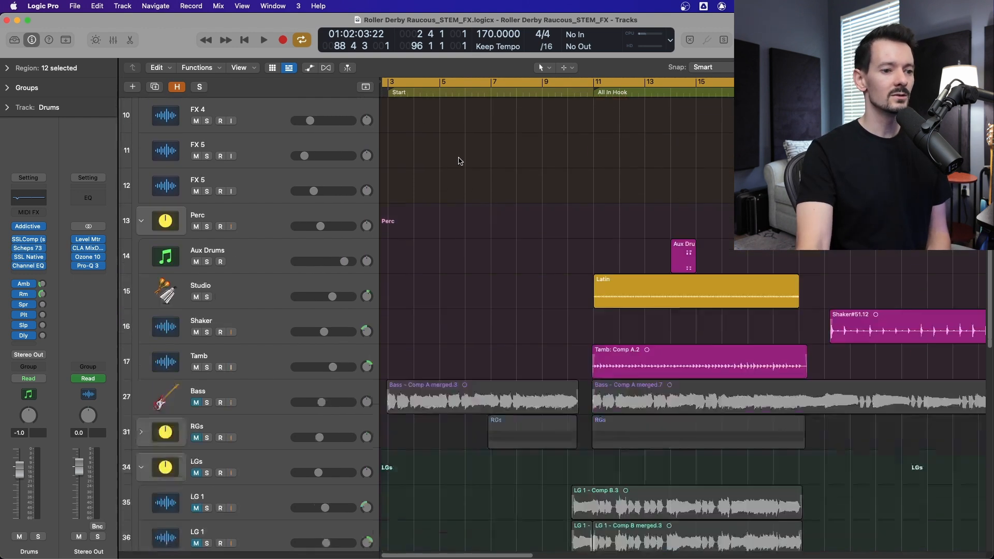
pyautogui.scroll(-3)
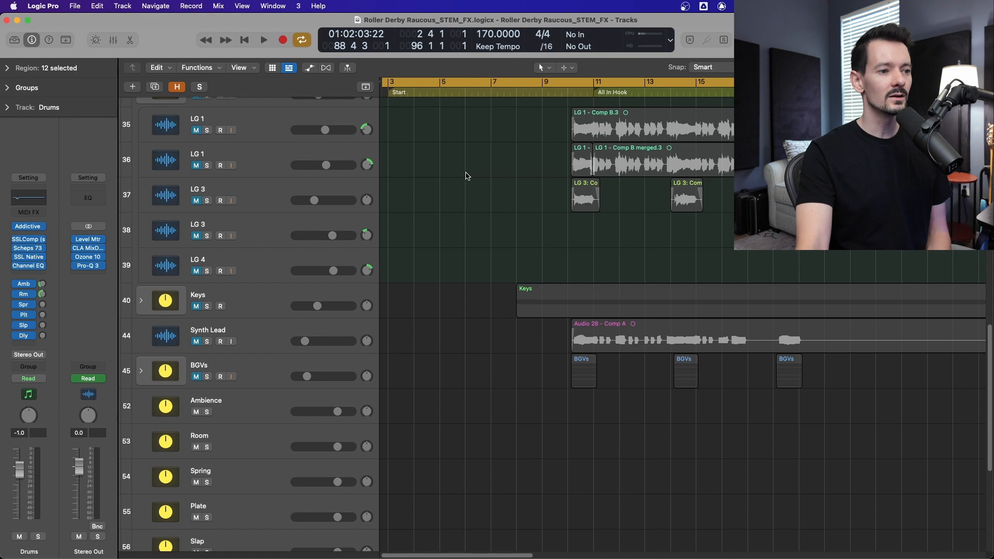
pyautogui.scroll(3)
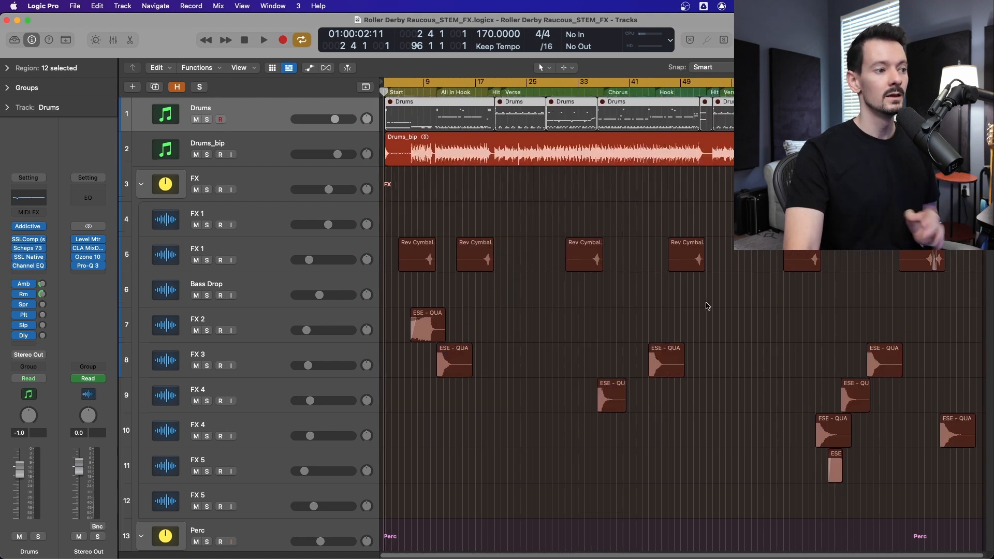
pyautogui.scroll(-3)
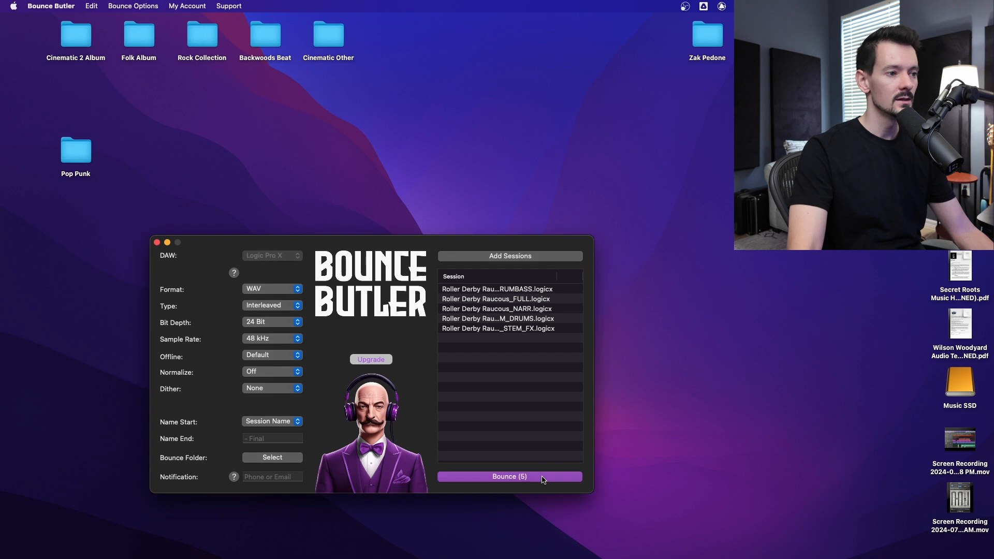
# Start the Bounce (5) batch and confirm the ready prompt
pyautogui.click(509, 476)
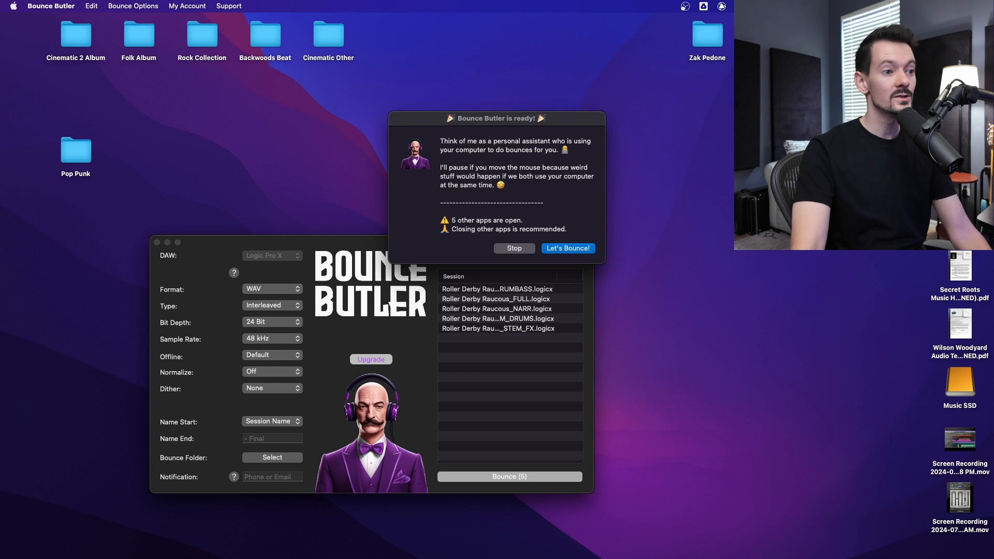
pyautogui.moveTo(615, 203)
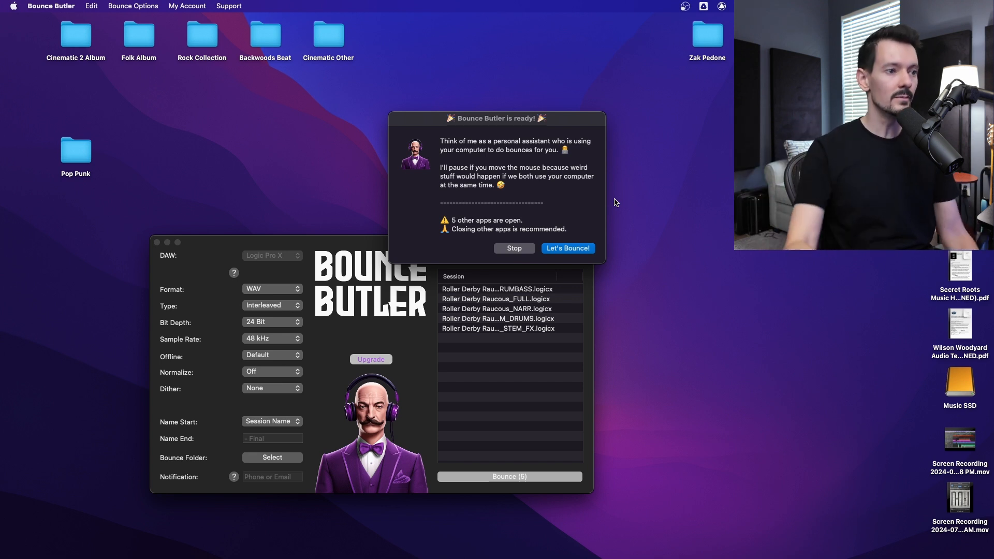
pyautogui.click(568, 248)
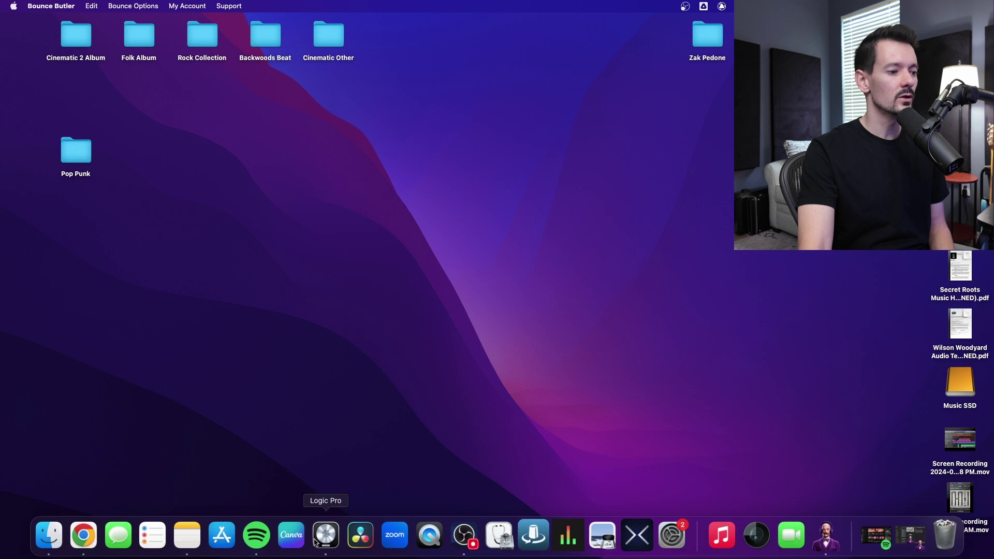
# Open an empty Logic project and drag files from Pop Punk > 10 Roller Derby Raucous > Bounces into it
pyautogui.click(325, 535)
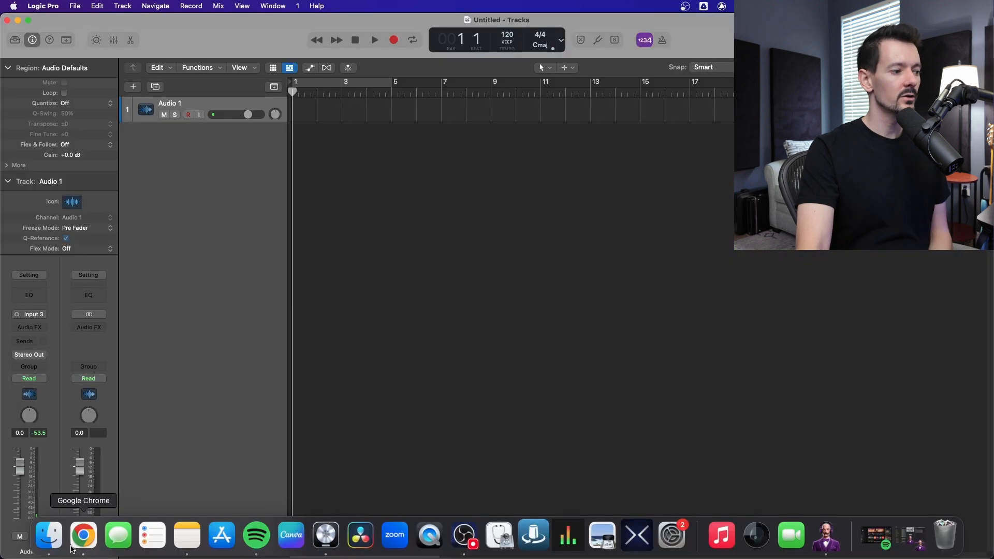
pyautogui.click(51, 536)
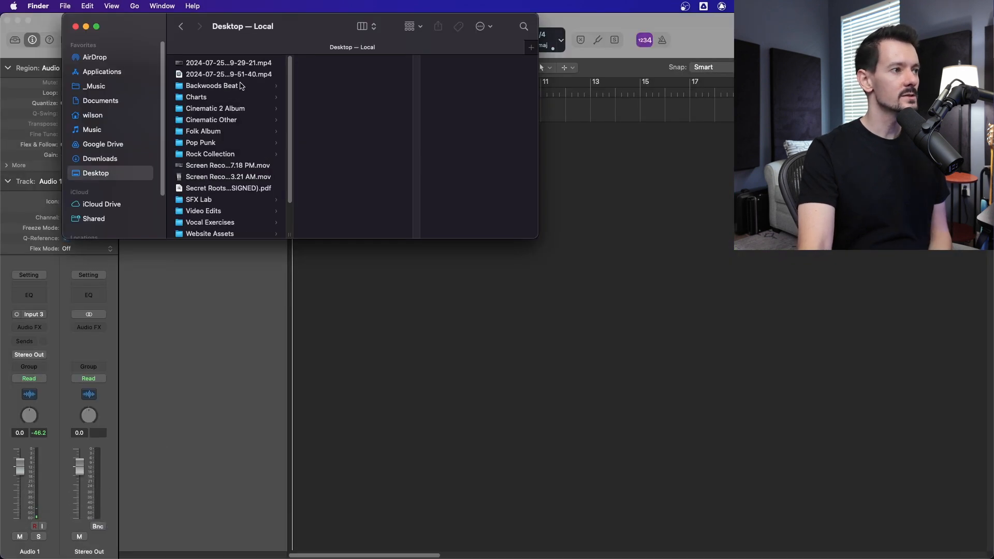
pyautogui.click(229, 177)
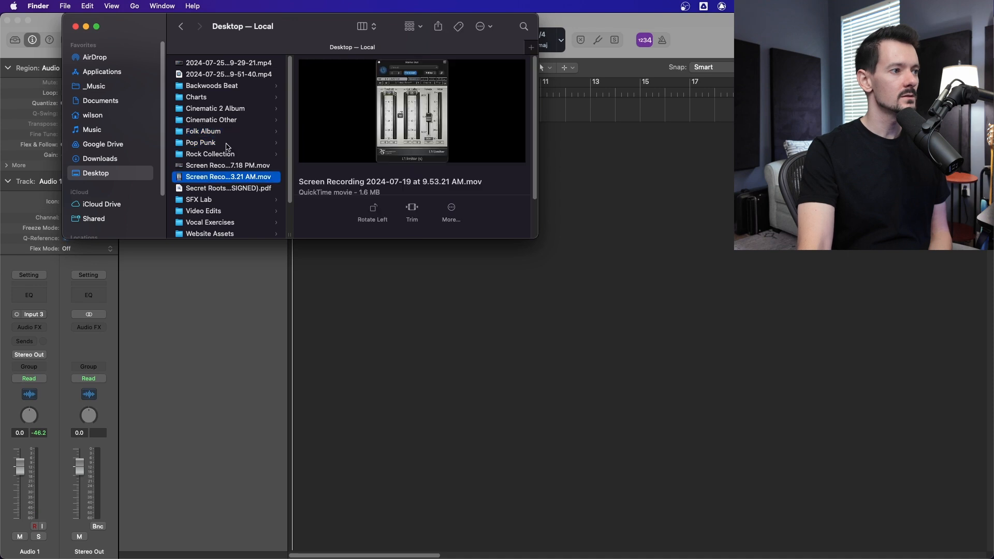
pyautogui.click(198, 143)
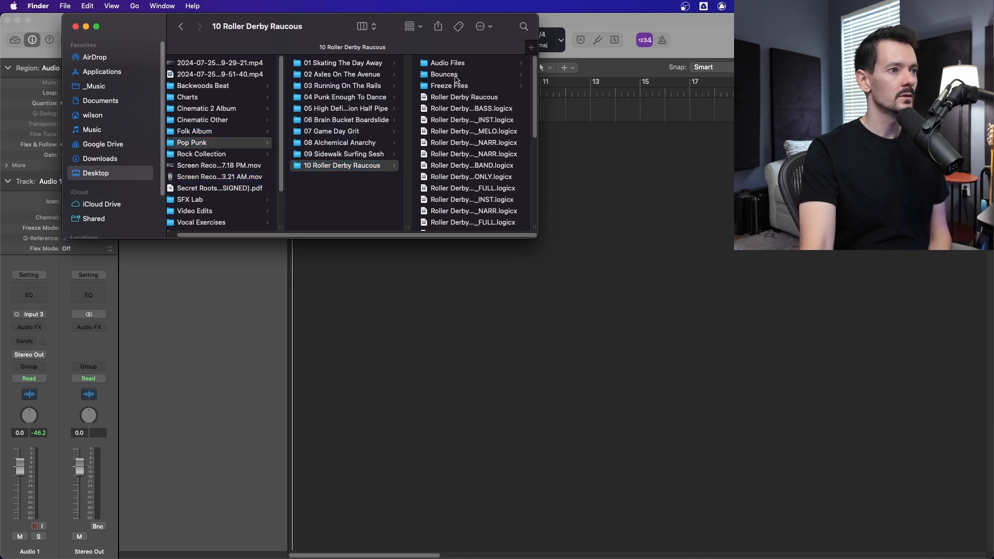
pyautogui.click(443, 74)
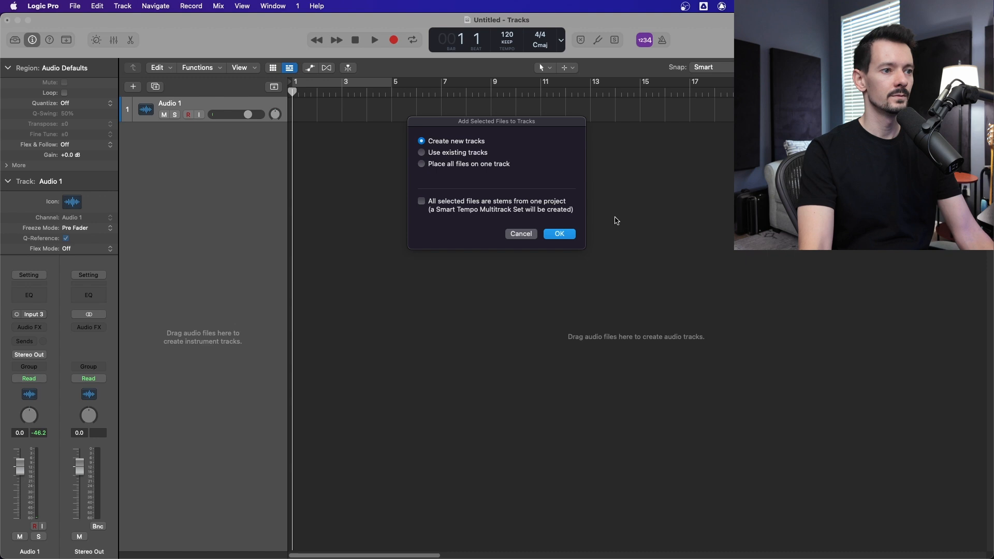
# Add the bounced files as new tracks and scroll to the end to check alignment
pyautogui.click(559, 234)
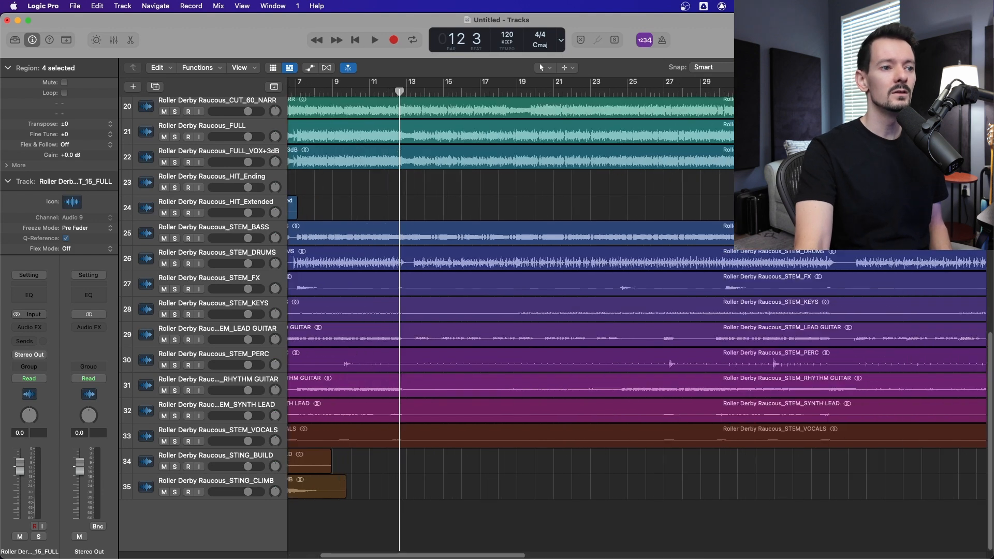
pyautogui.hscroll(3)
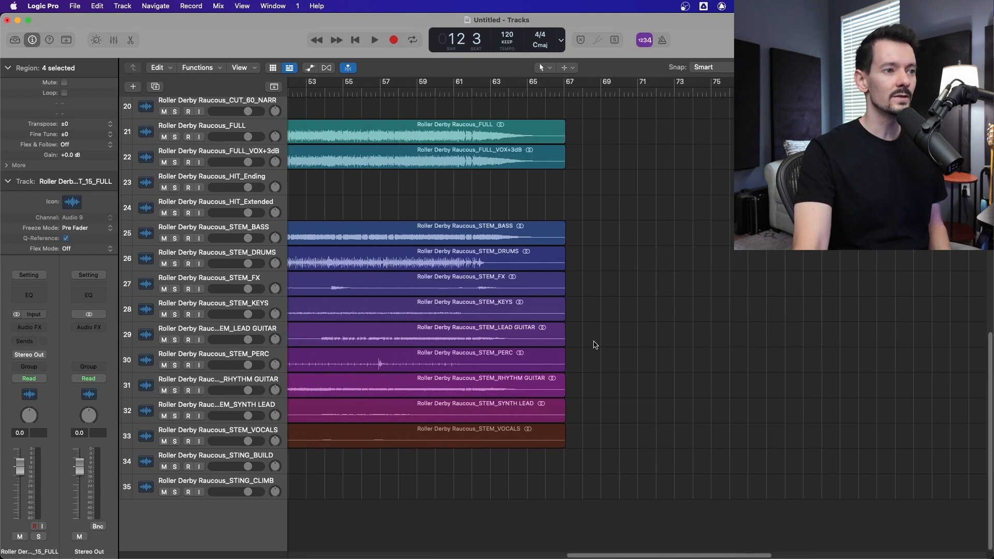
pyautogui.moveTo(484, 110)
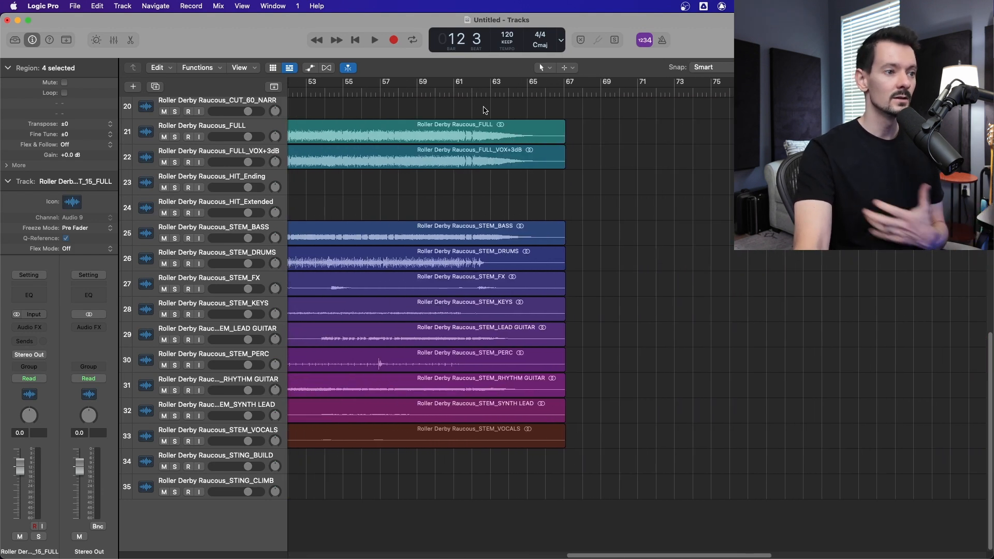